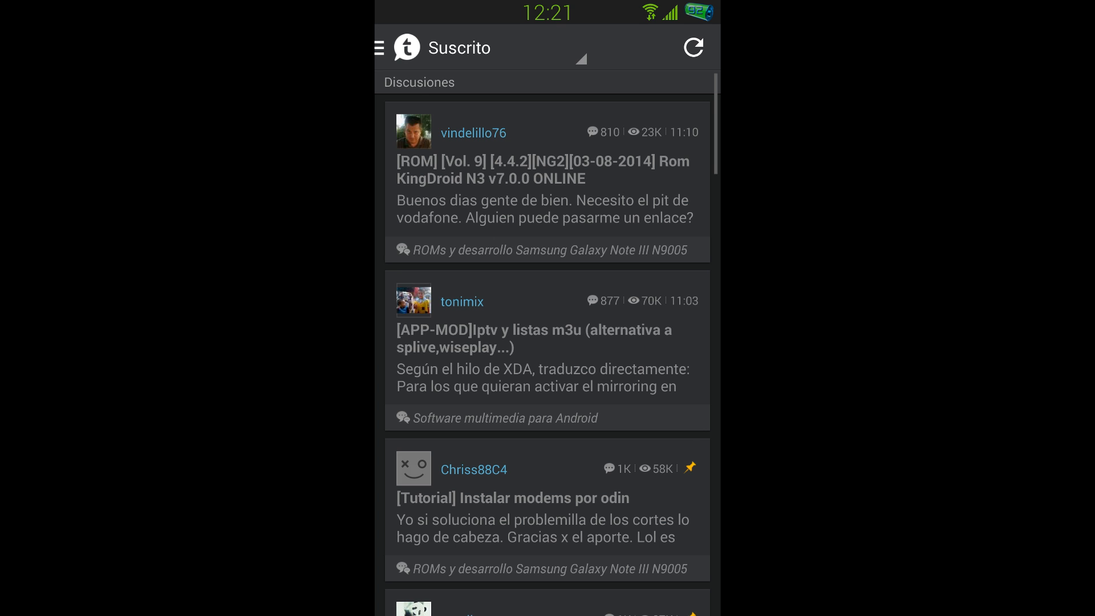
- Scroll the modem-install thread down to the post with the #4.4.4 build.prop lines
scroll(down, 3)
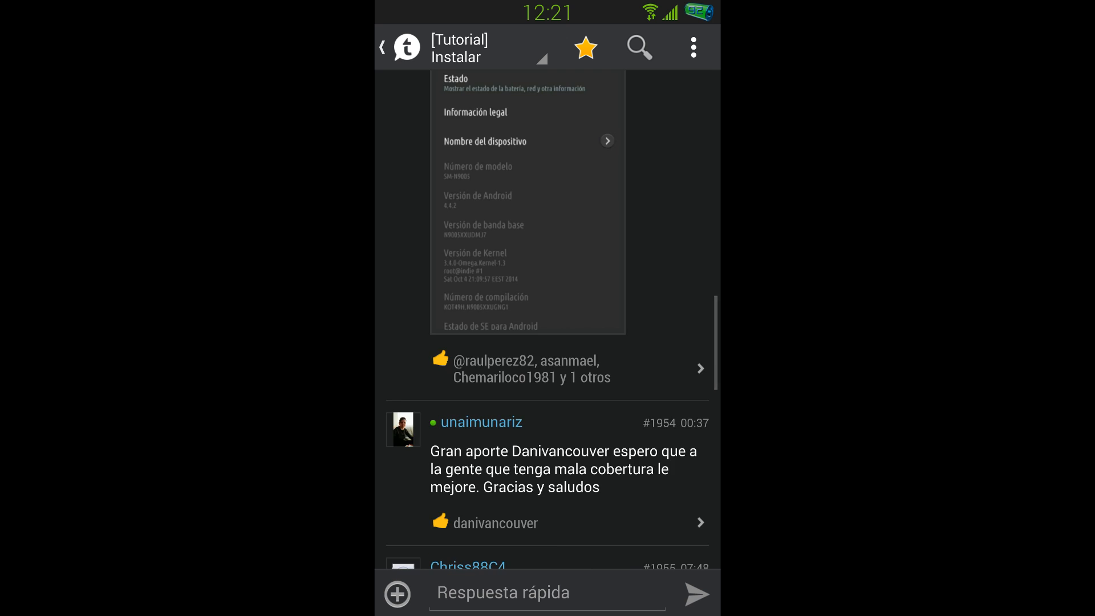
scroll(down, 3)
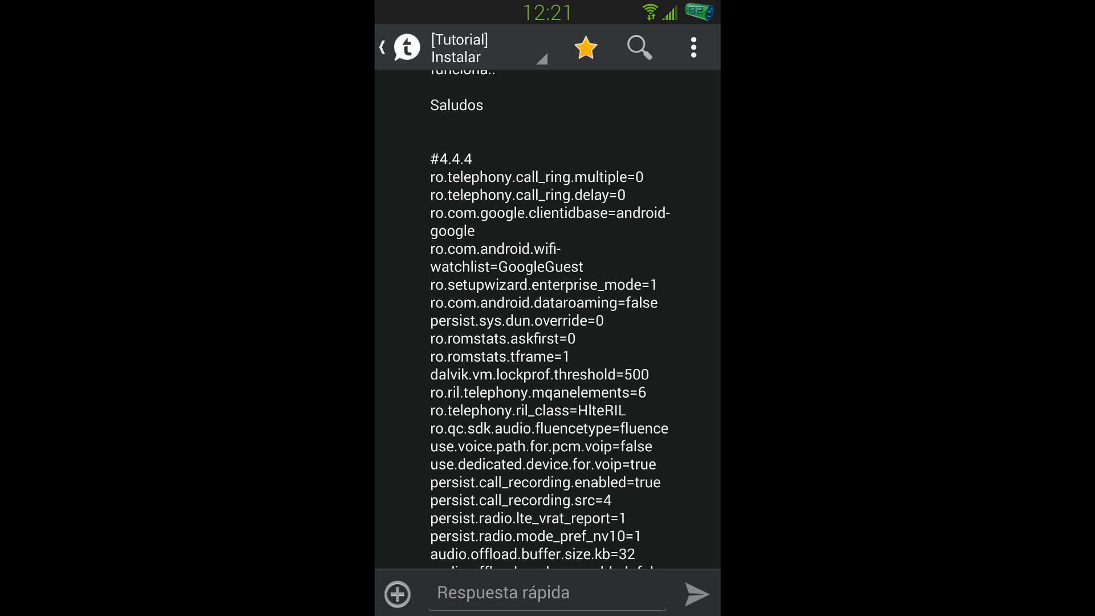
- Quote the post, copy its property lines, and discard the reply draft with Descartar
click(547, 594)
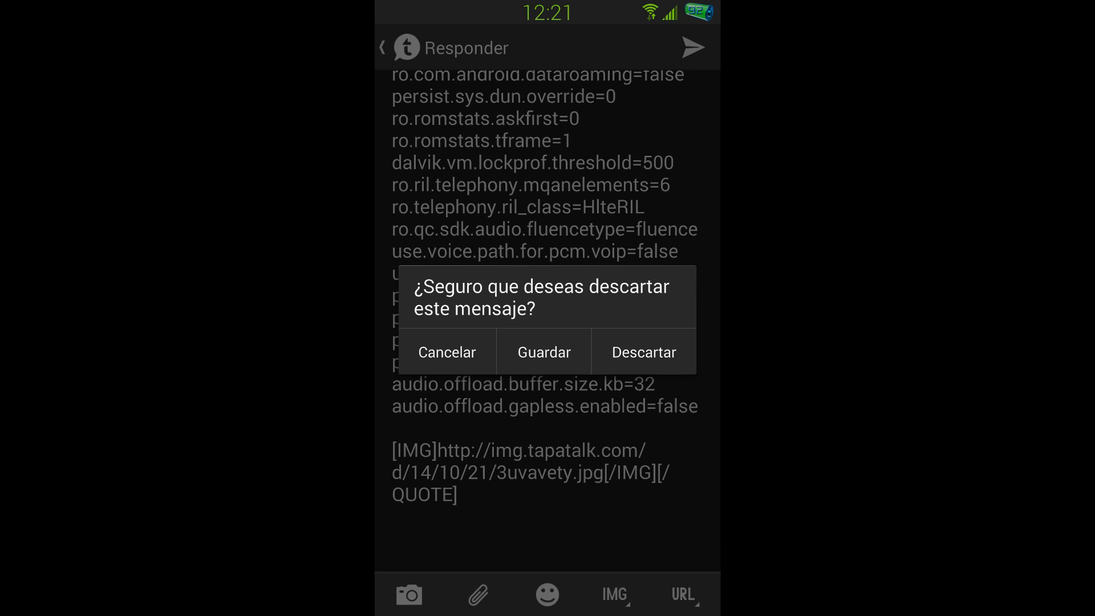
click(643, 352)
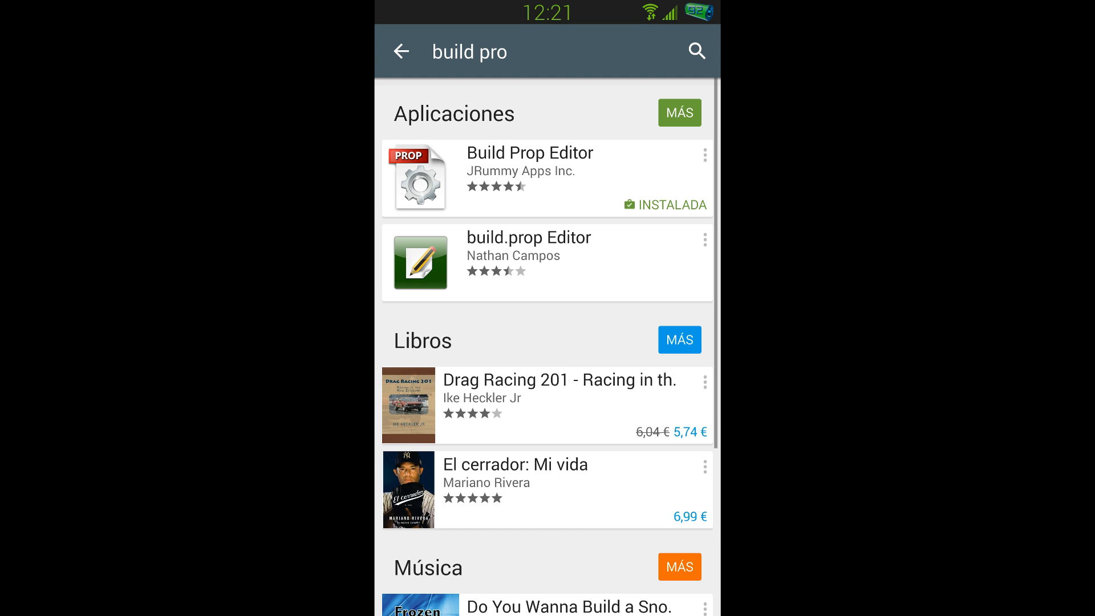
- Open Build Prop Editor's Play Store page and launch the app with ABRIR
click(529, 176)
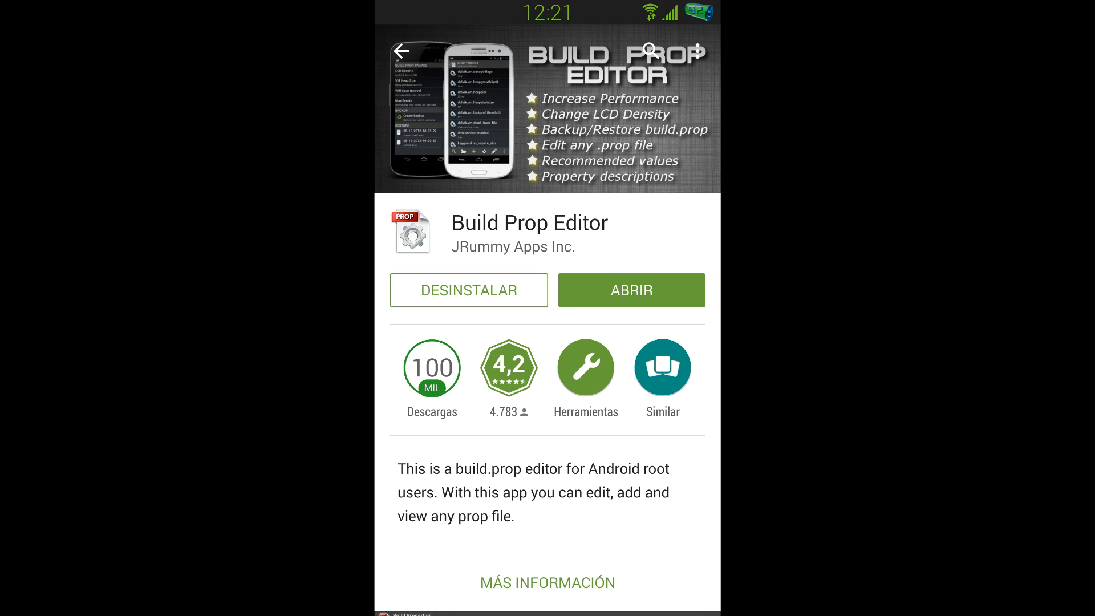
click(629, 289)
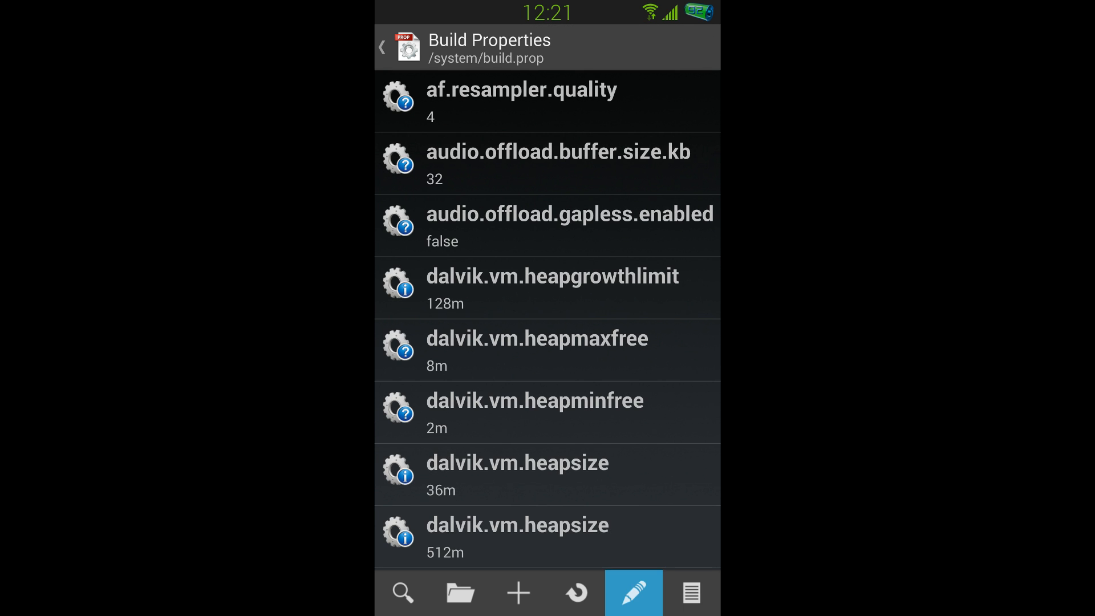
- Open build.prop in the raw text editor and scroll to its last lines
click(632, 592)
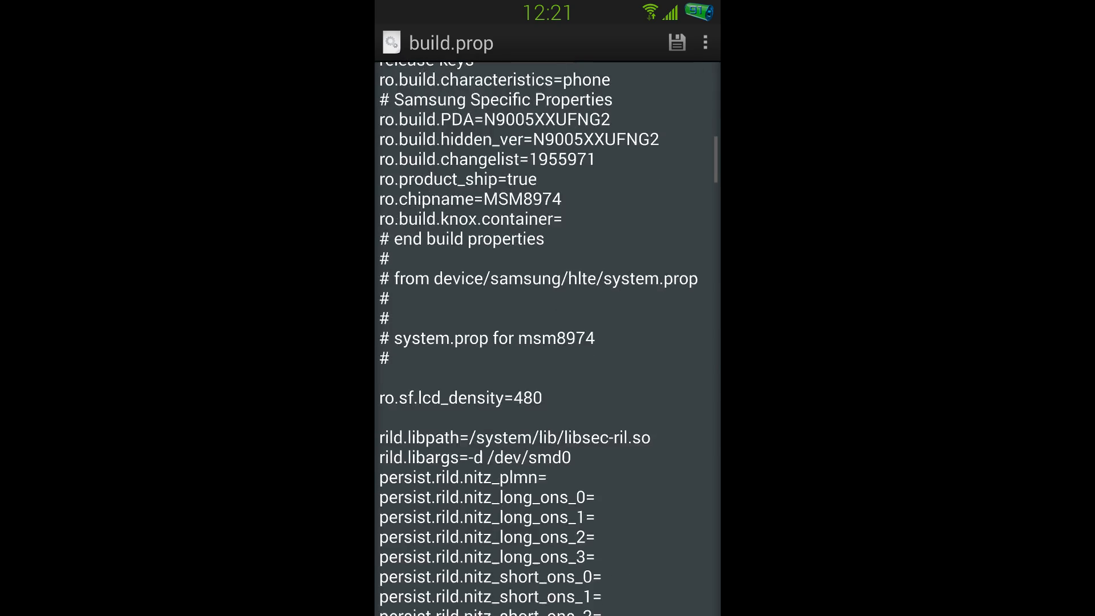
scroll(down, 3)
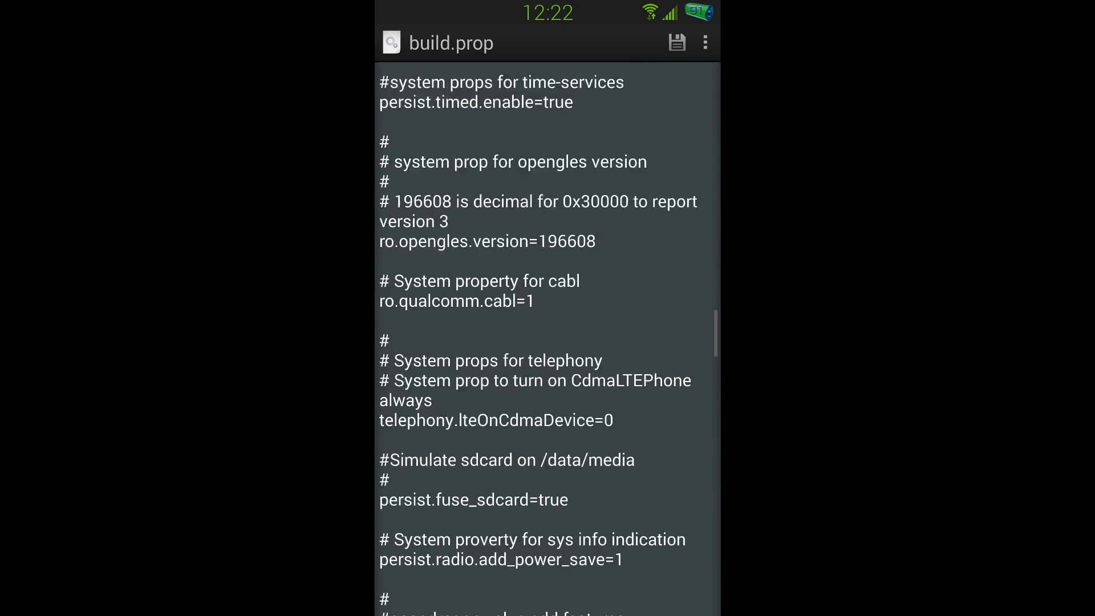
scroll(down, 3)
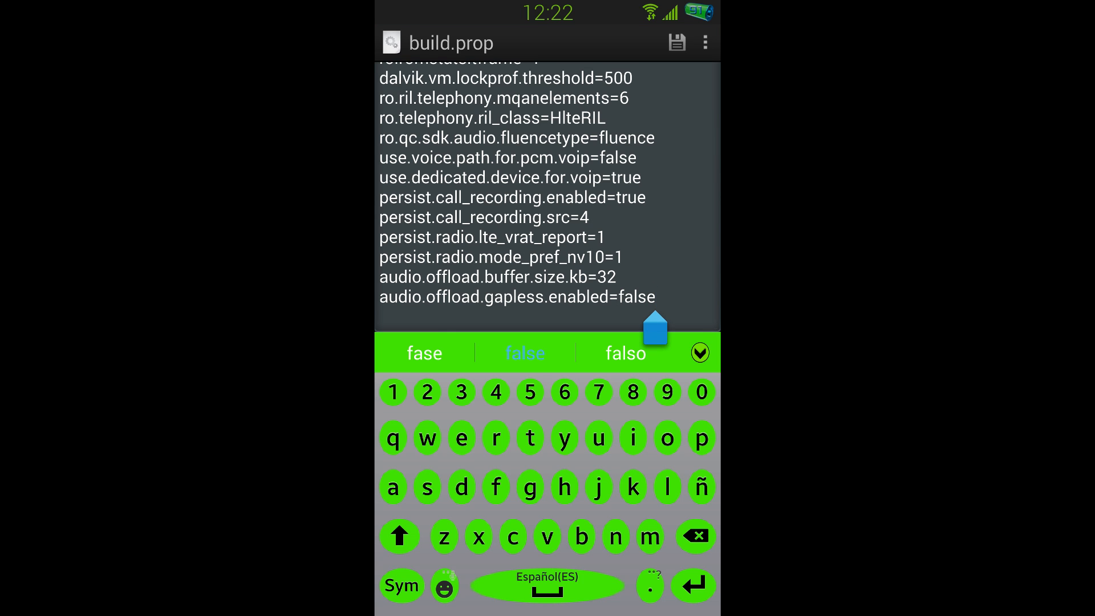
- Paste the telephony and call-recording lines on a new final line and save build.prop
key(Enter)
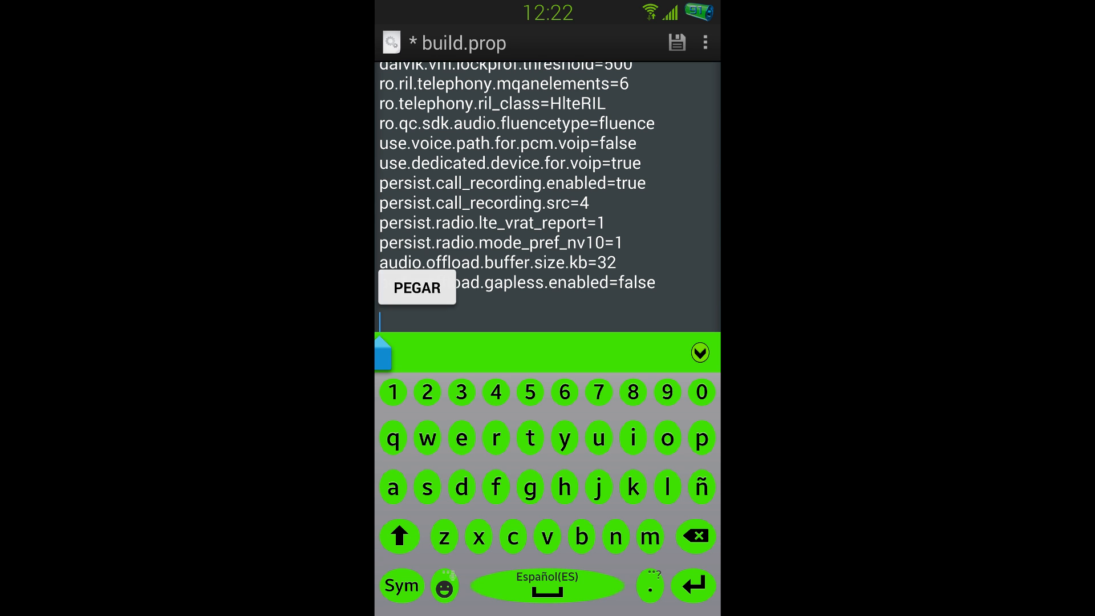
click(416, 288)
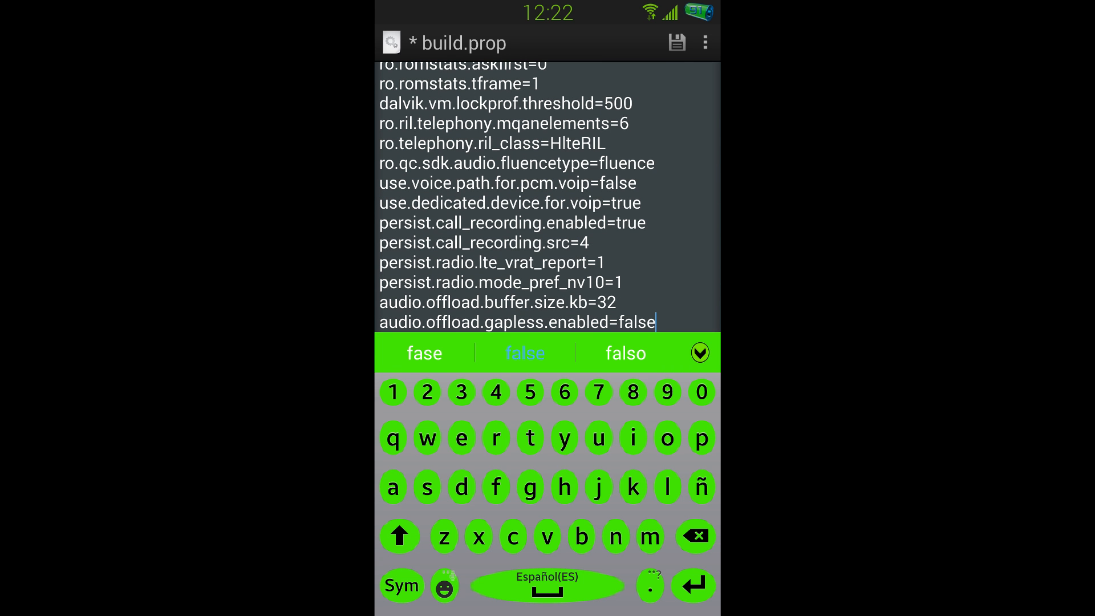
scroll(down, 3)
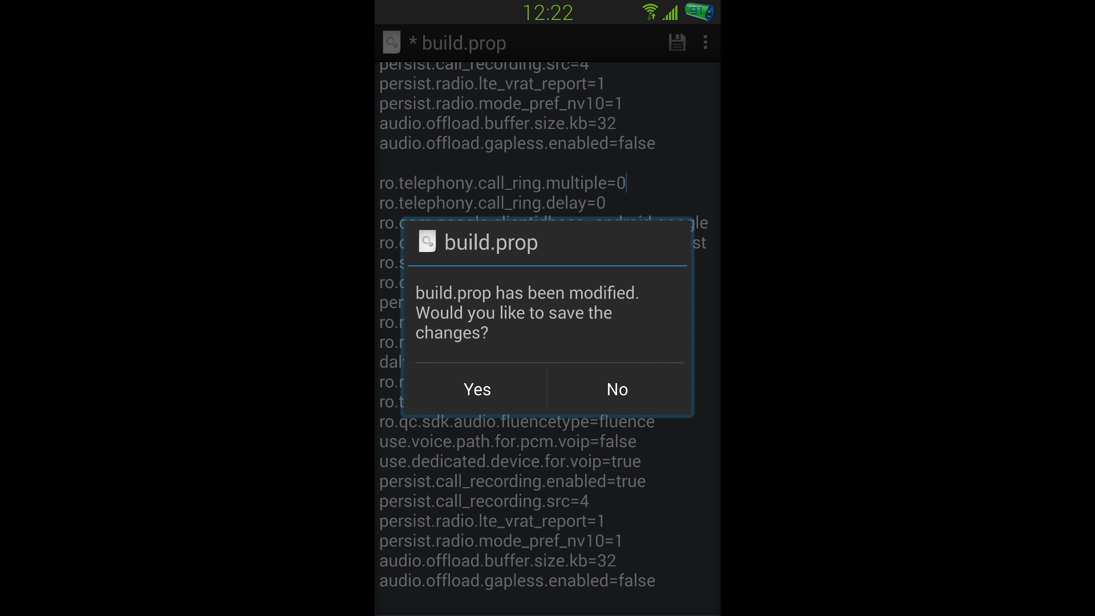
click(616, 389)
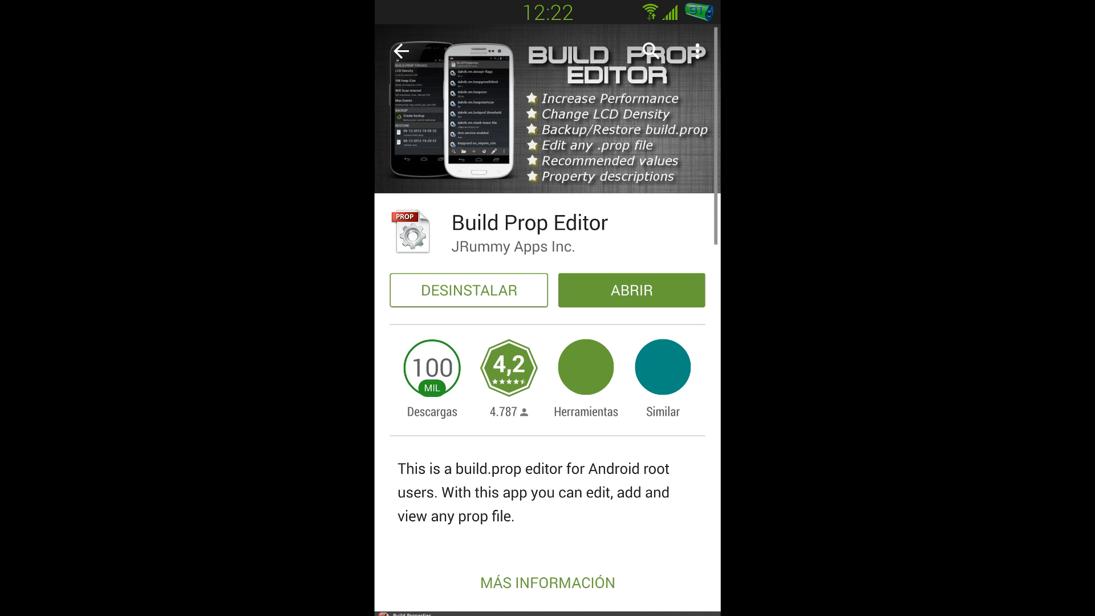